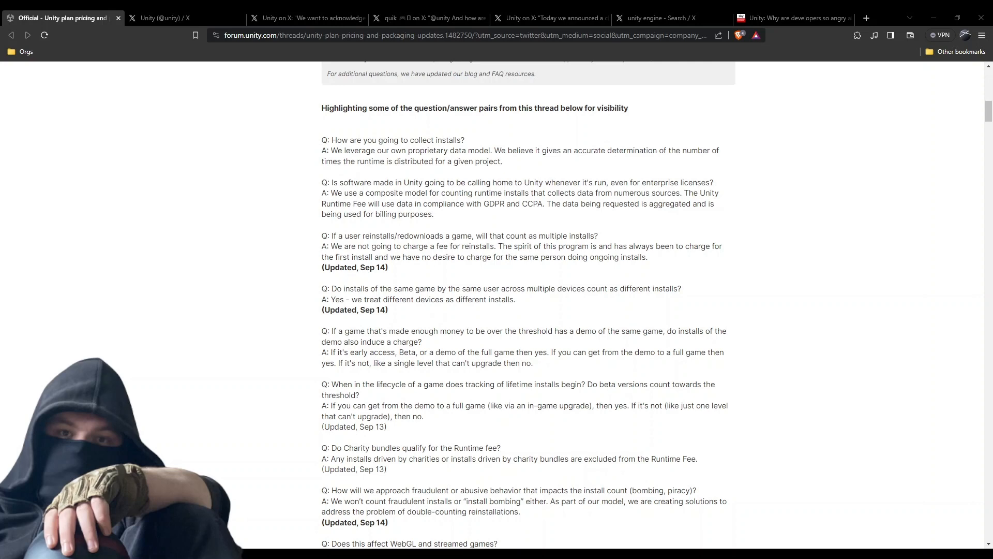
{"action": "scroll", "scroll_direction": "up", "scroll_amount": 3}
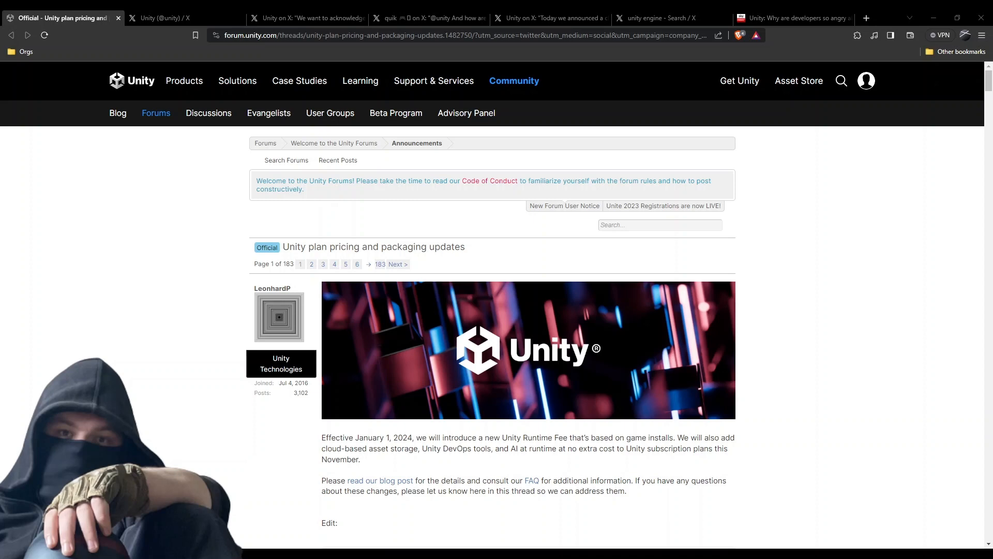
{"action": "scroll", "scroll_direction": "down", "scroll_amount": 3}
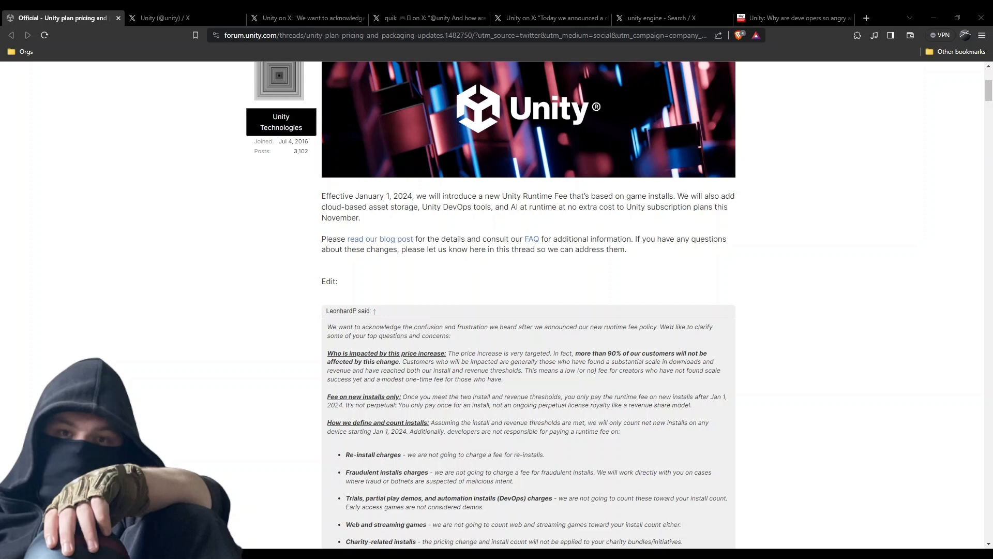
{"action": "scroll", "scroll_direction": "down", "scroll_amount": 3}
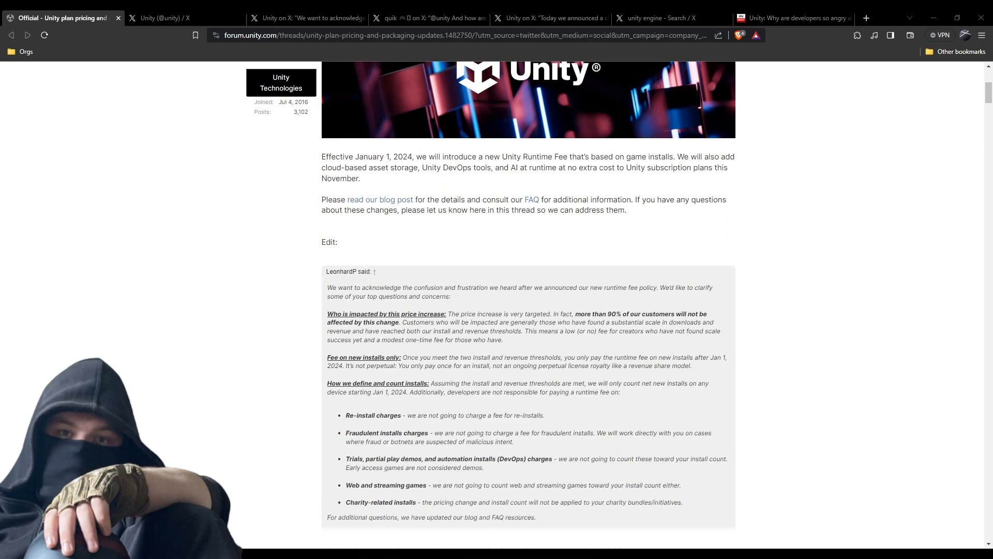
{"action": "scroll", "scroll_direction": "down", "scroll_amount": 3}
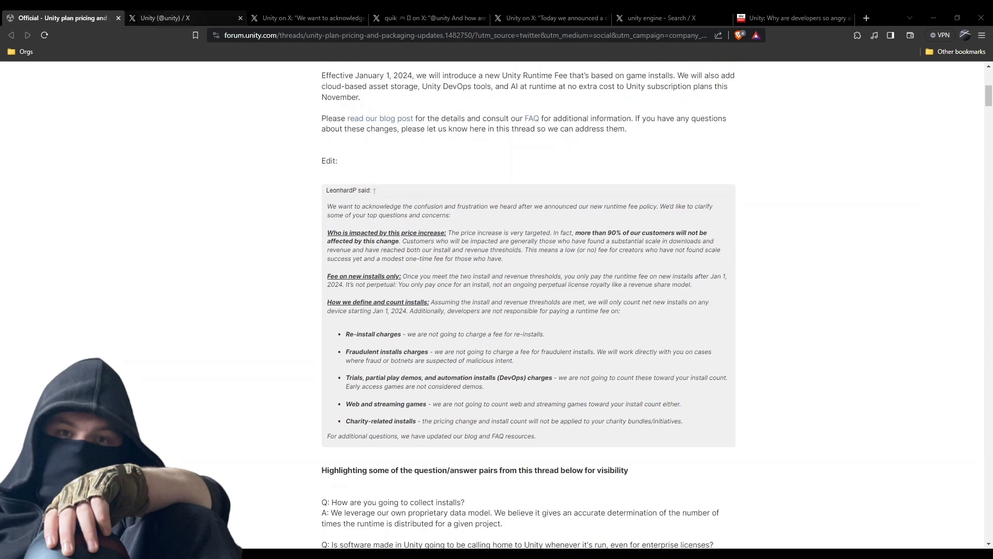
{"action": "left_click", "coordinate": [185, 18]}
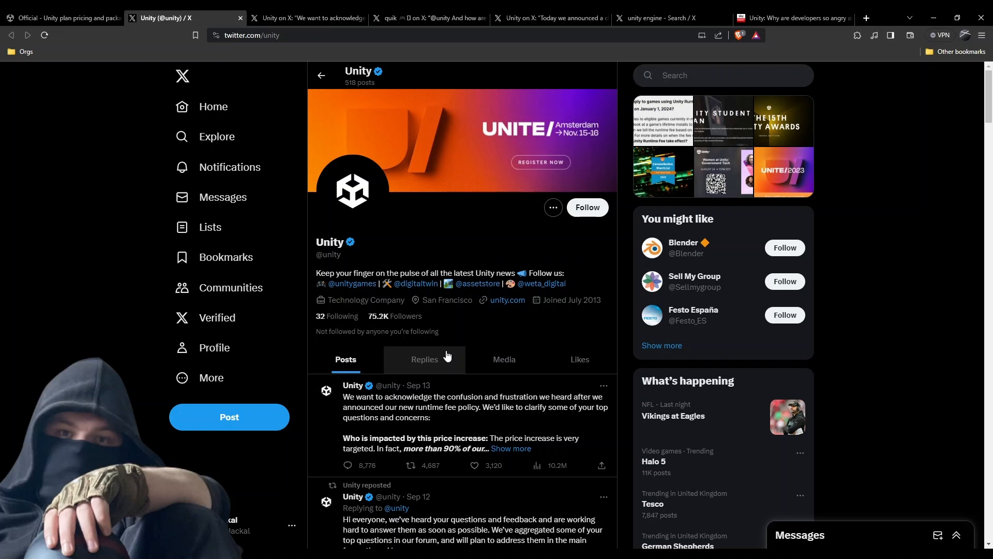
{"action": "mouse_move", "coordinate": [398, 241]}
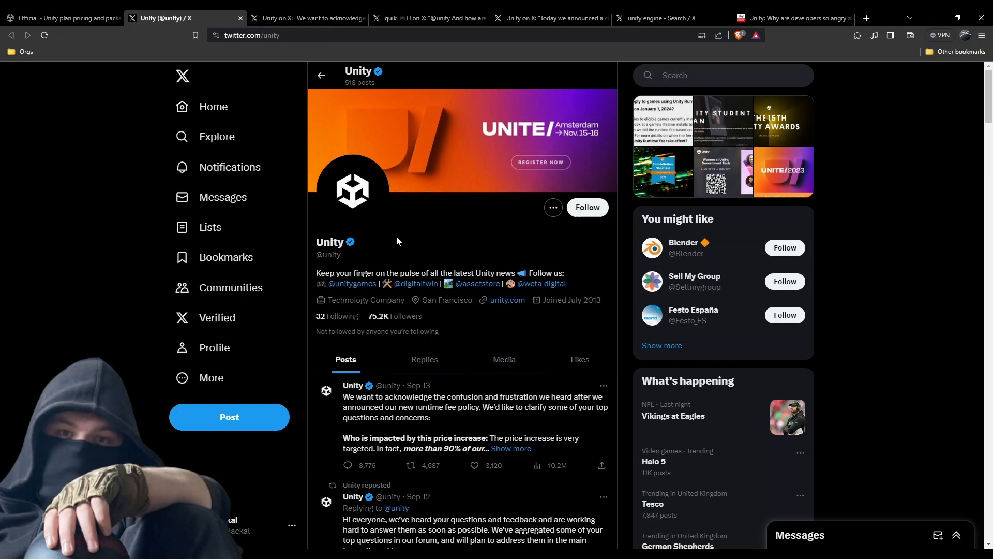
{"action": "mouse_move", "coordinate": [436, 253]}
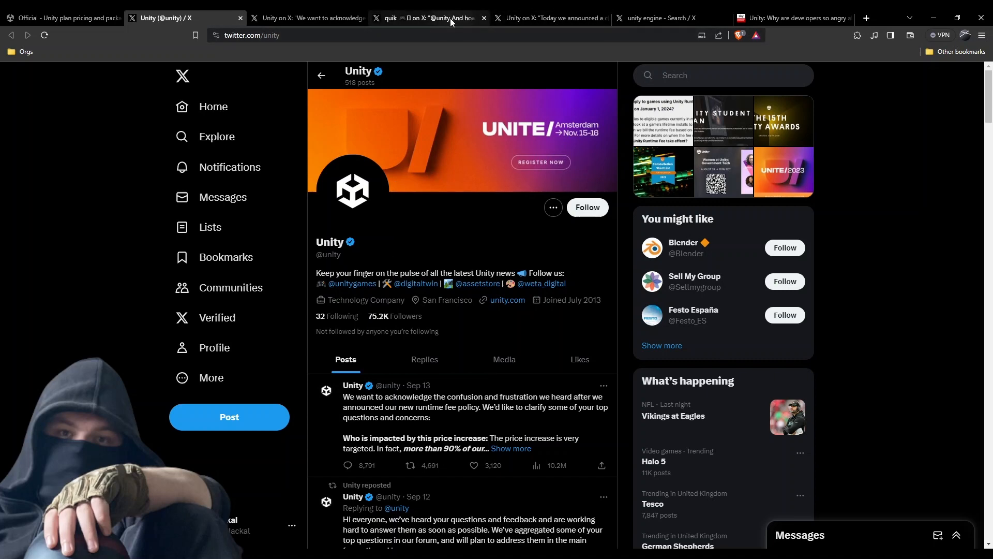
Bring up the enlarged screenshot post accusing Unity's CEO of insider trading
{"action": "left_click", "coordinate": [659, 17]}
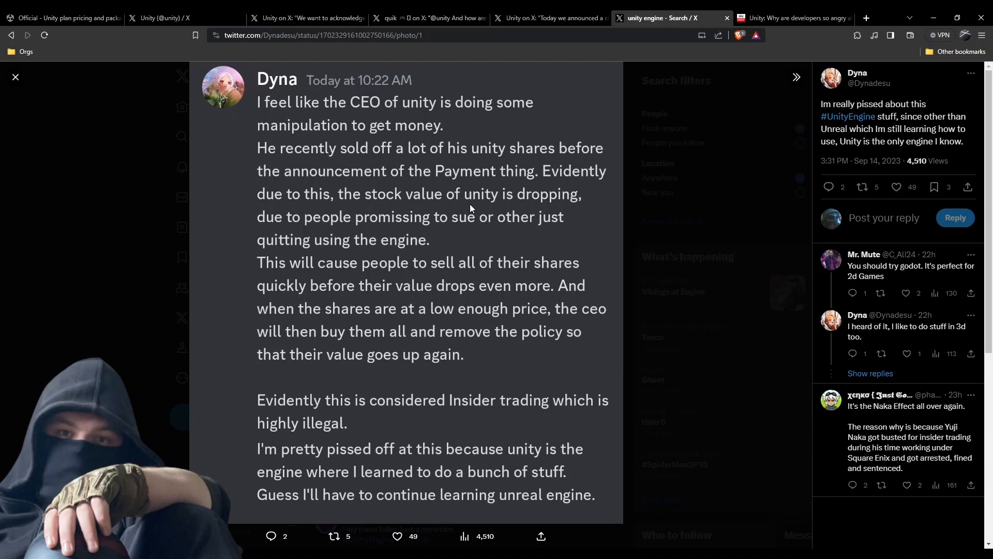
Compare the insider-trading screenshot with Unity's 'Today we announced' post, then return to the search results
{"action": "left_click", "coordinate": [16, 77]}
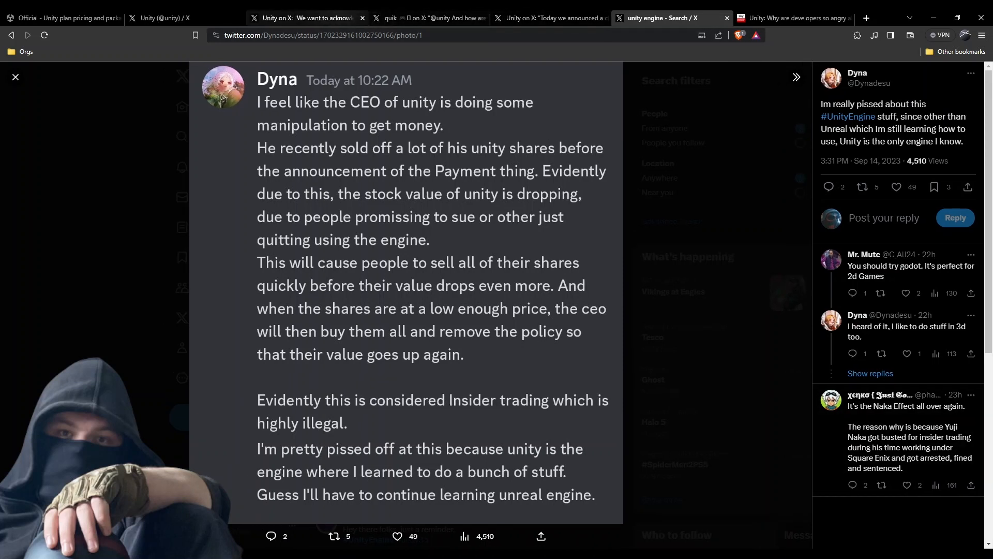
{"action": "left_click", "coordinate": [549, 18]}
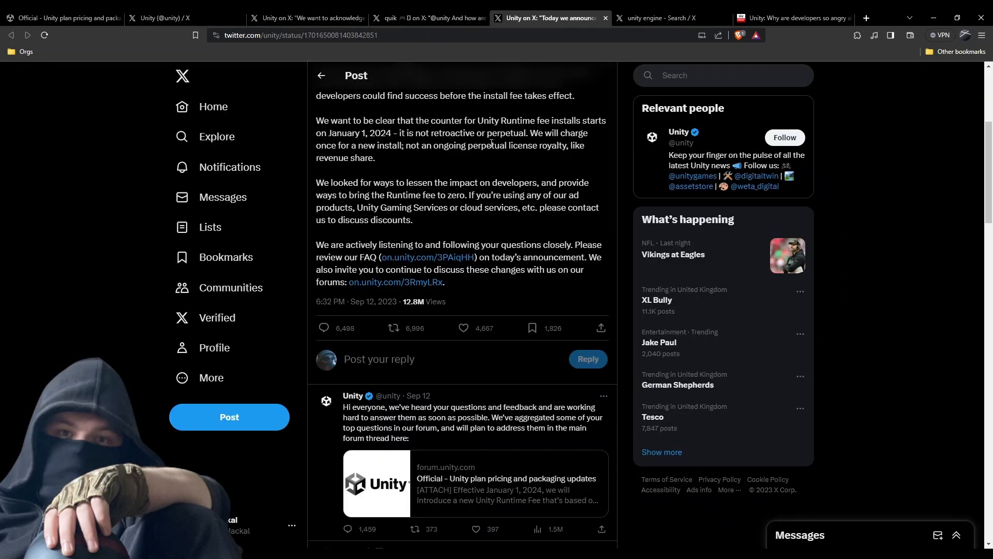
{"action": "left_click", "coordinate": [659, 18]}
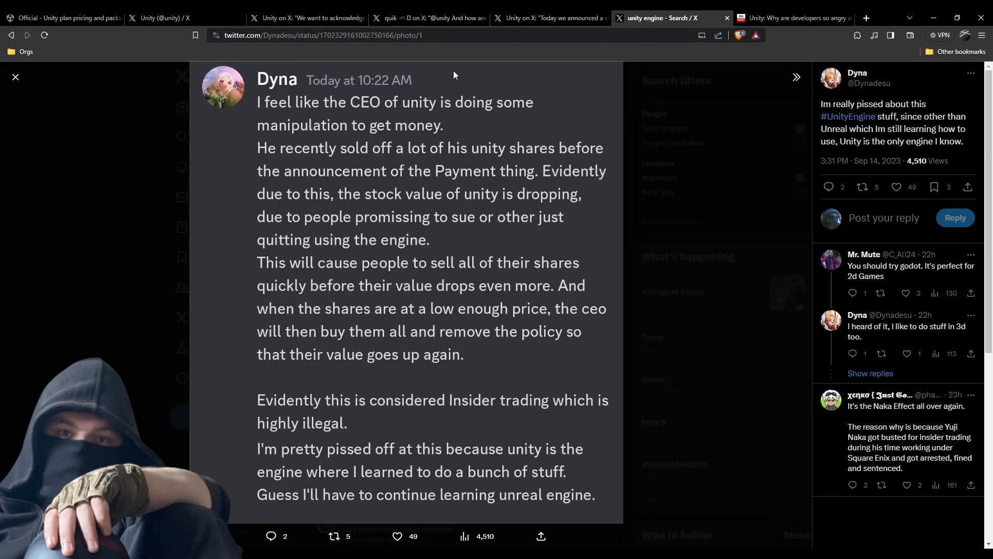
{"action": "left_click", "coordinate": [15, 77]}
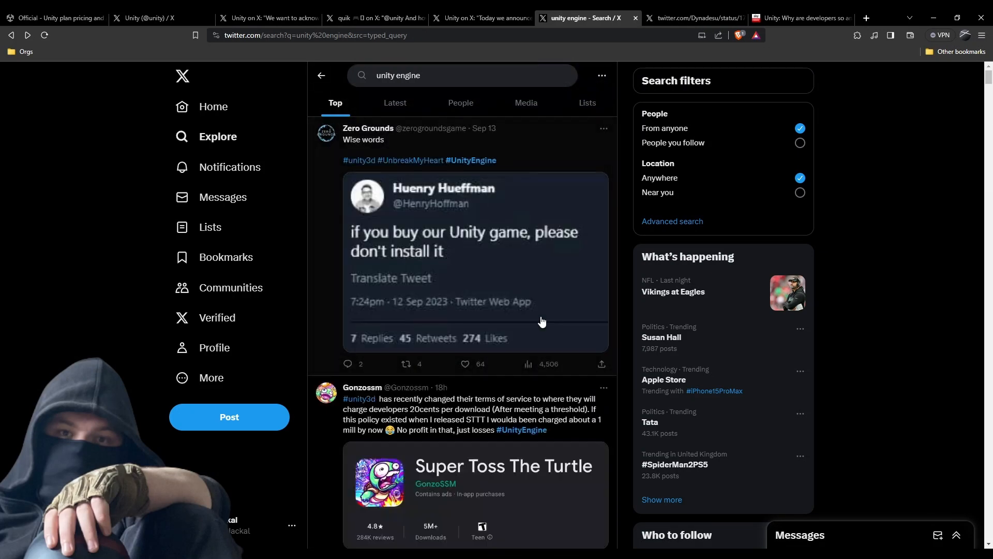
Play Ycc Games' angry little warriors clip and scroll on past the stock-drop chart to quik's pricing recap
{"action": "scroll", "scroll_direction": "down", "scroll_amount": 3}
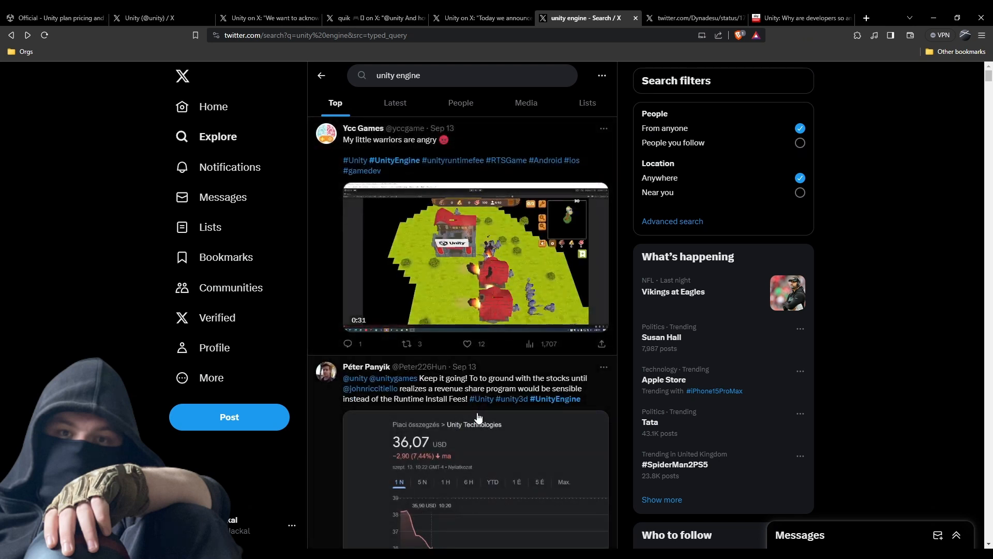
{"action": "left_click", "coordinate": [474, 260]}
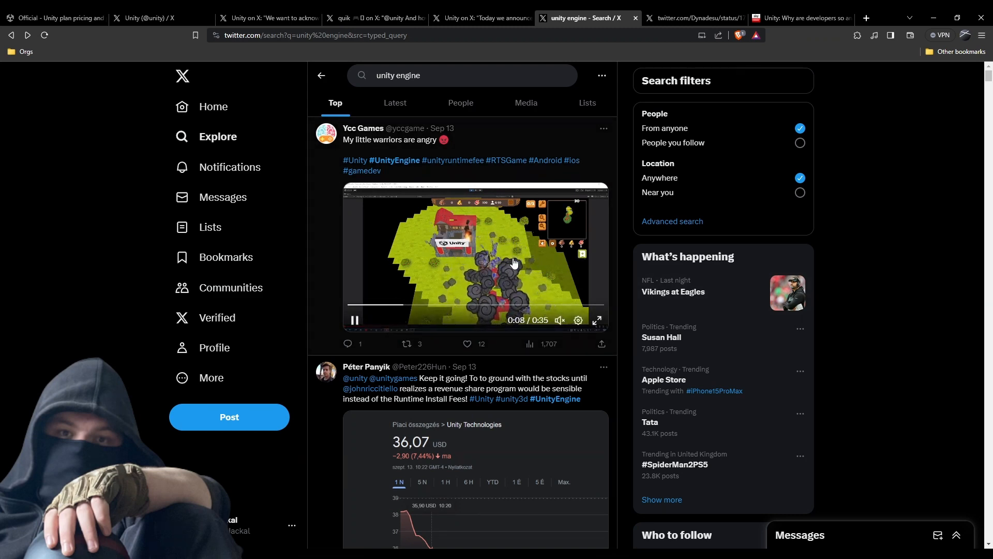
{"action": "scroll", "scroll_direction": "down", "scroll_amount": 3}
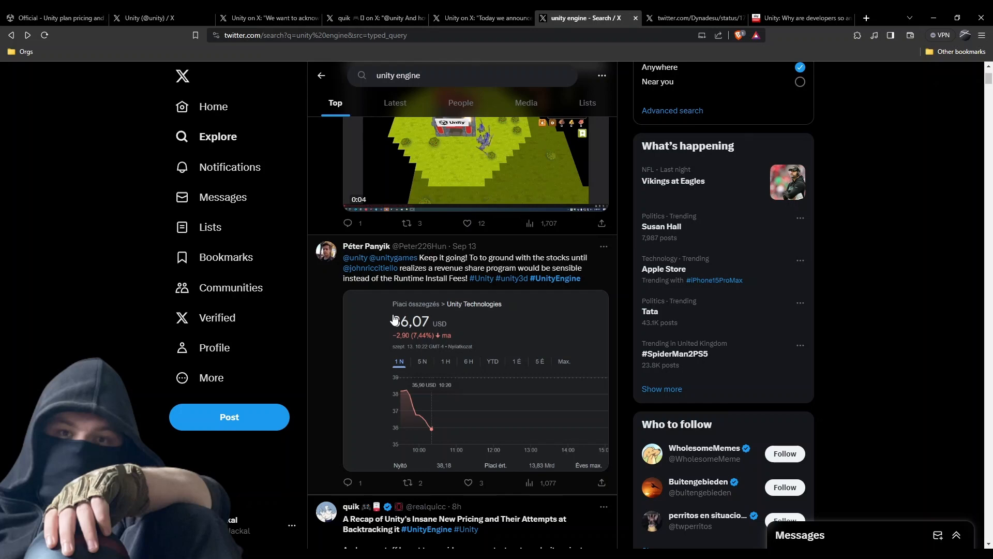
{"action": "scroll", "scroll_direction": "down", "scroll_amount": 3}
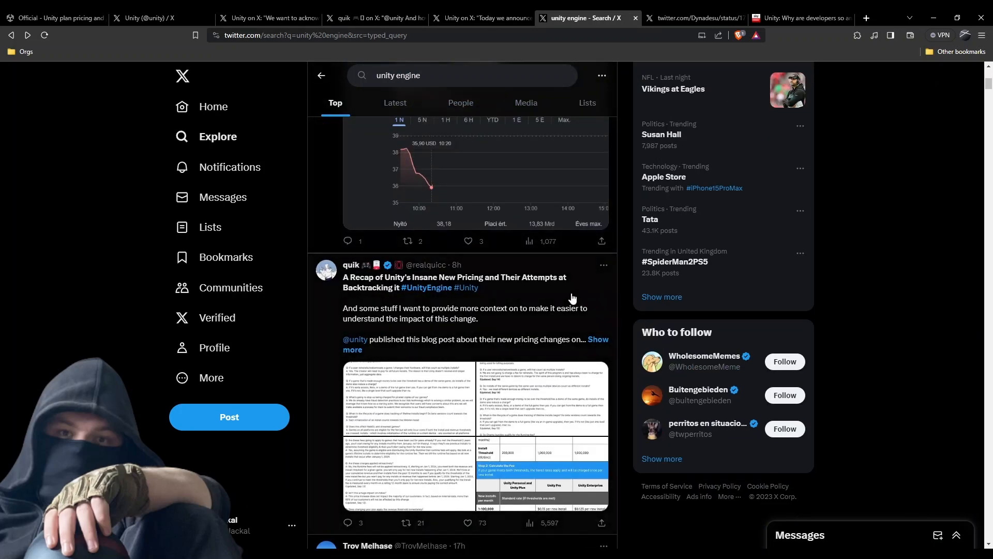
{"action": "mouse_move", "coordinate": [541, 313]}
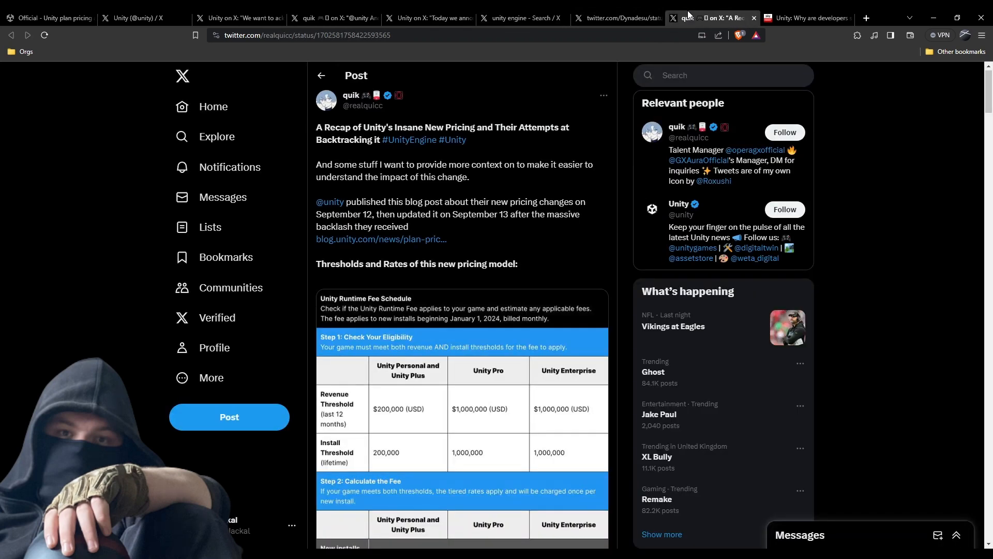
{"action": "scroll", "scroll_direction": "down", "scroll_amount": 3}
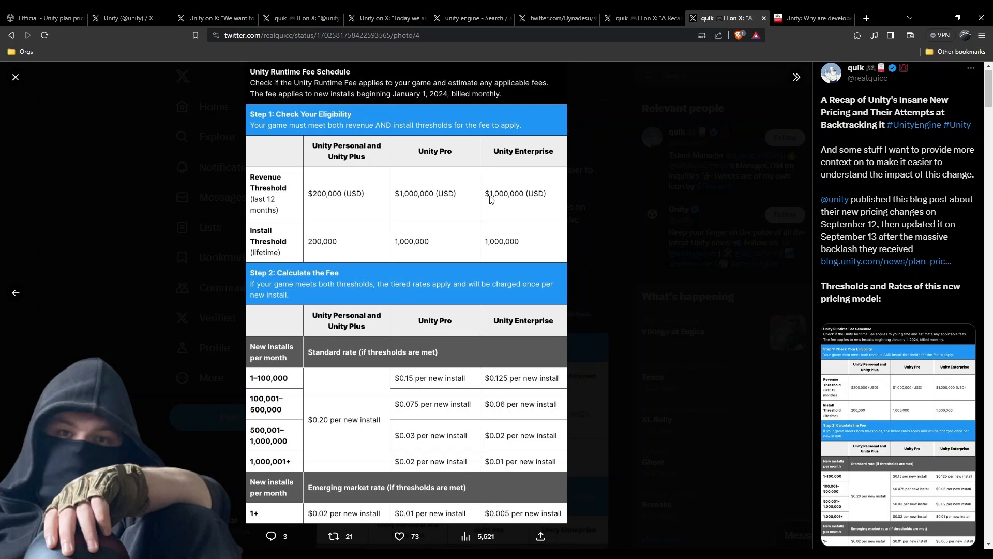
{"action": "mouse_move", "coordinate": [481, 223]}
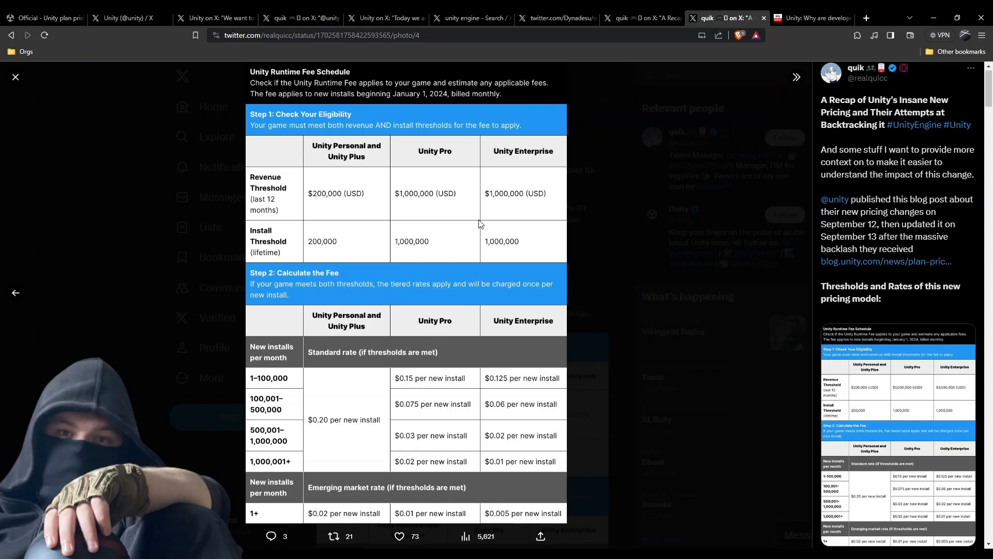
{"action": "mouse_move", "coordinate": [321, 438]}
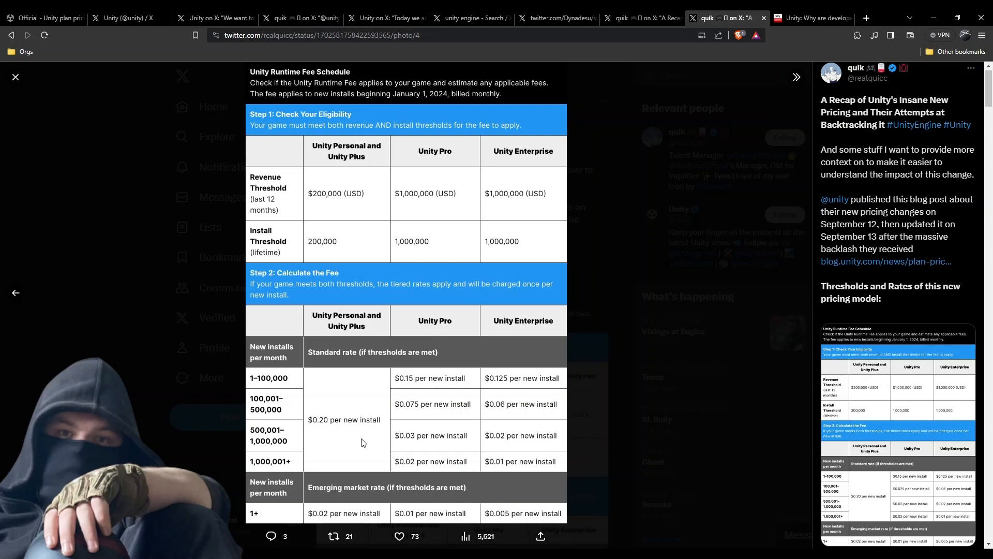
{"action": "mouse_move", "coordinate": [447, 406]}
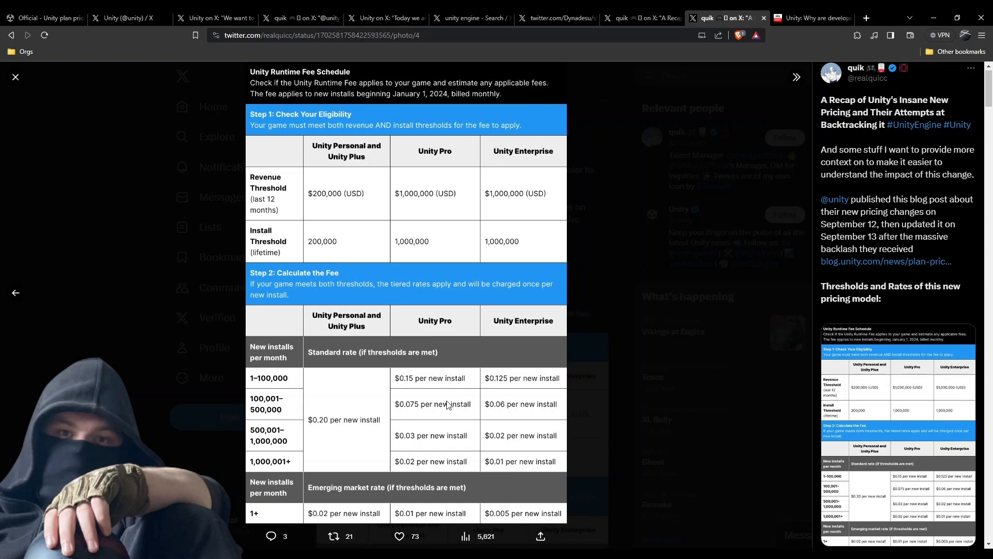
{"action": "mouse_move", "coordinate": [614, 391]}
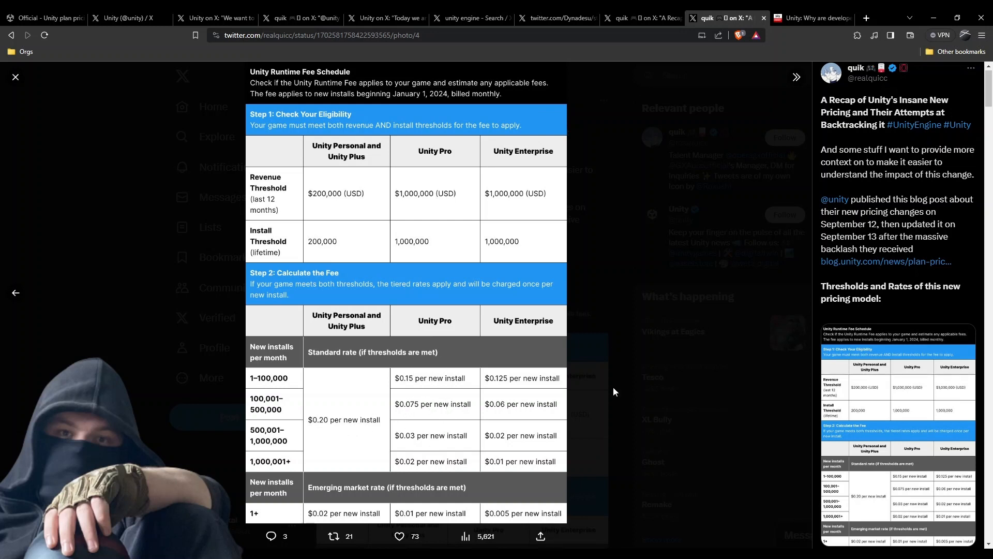
{"action": "mouse_move", "coordinate": [531, 386]}
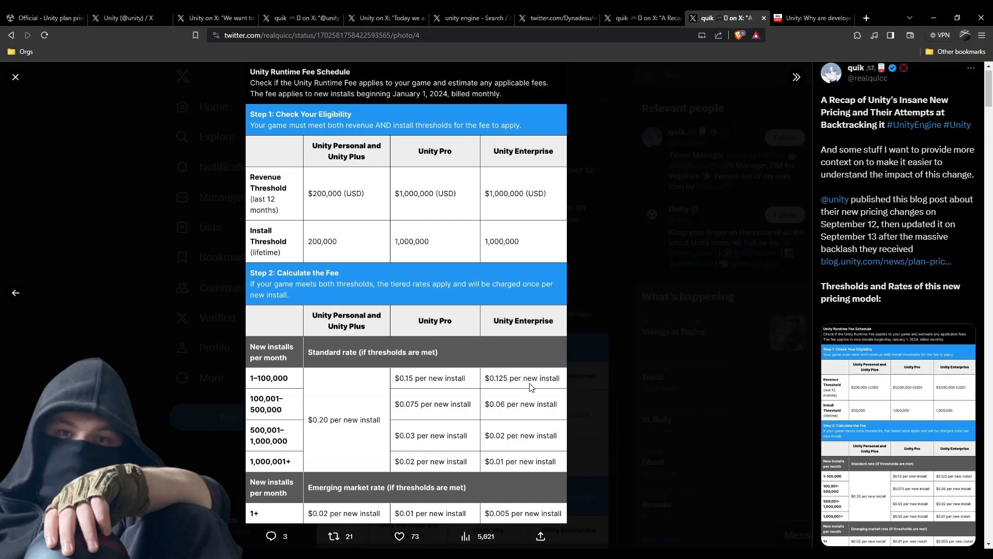
{"action": "mouse_move", "coordinate": [563, 360]}
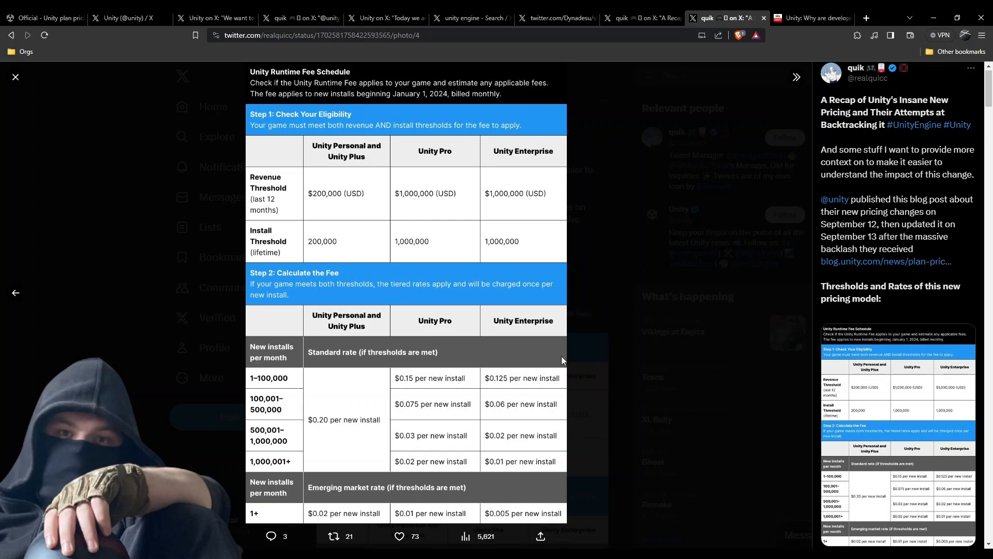
{"action": "mouse_move", "coordinate": [567, 373]}
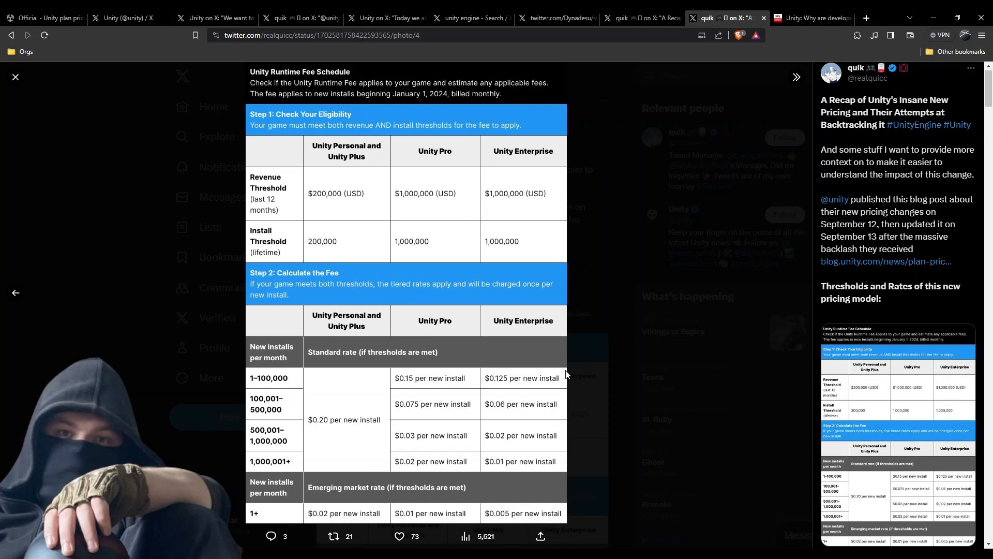
{"action": "mouse_move", "coordinate": [336, 447]}
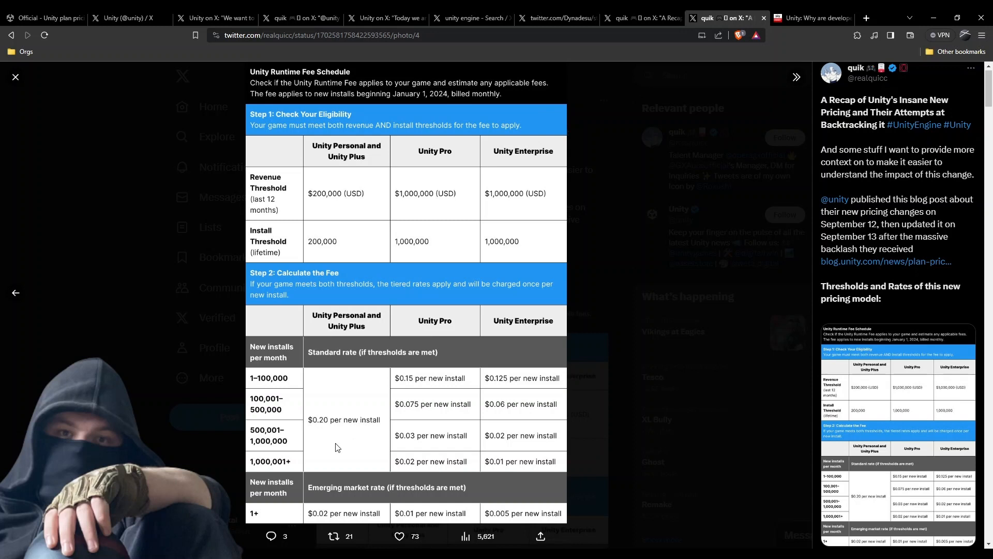
{"action": "mouse_move", "coordinate": [481, 450]}
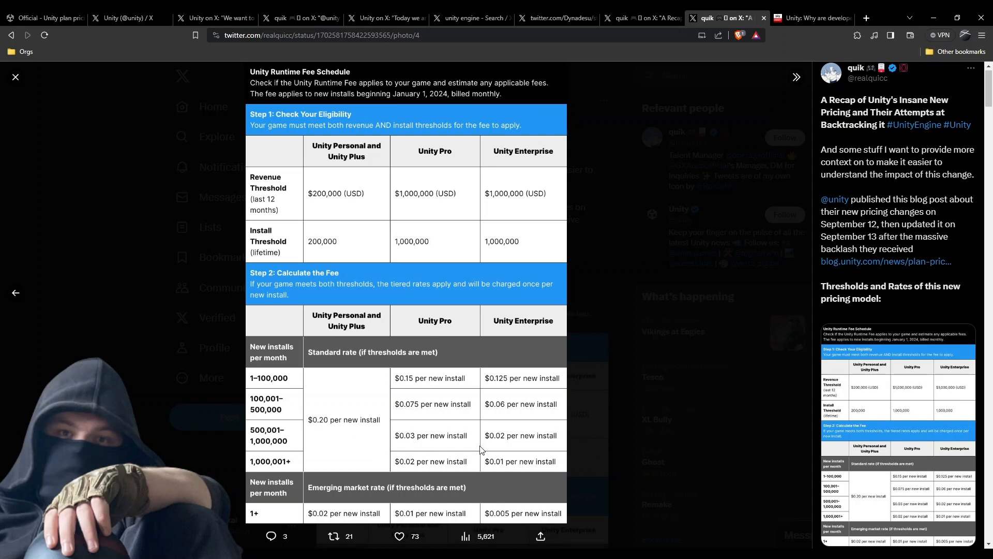
{"action": "mouse_move", "coordinate": [494, 386]}
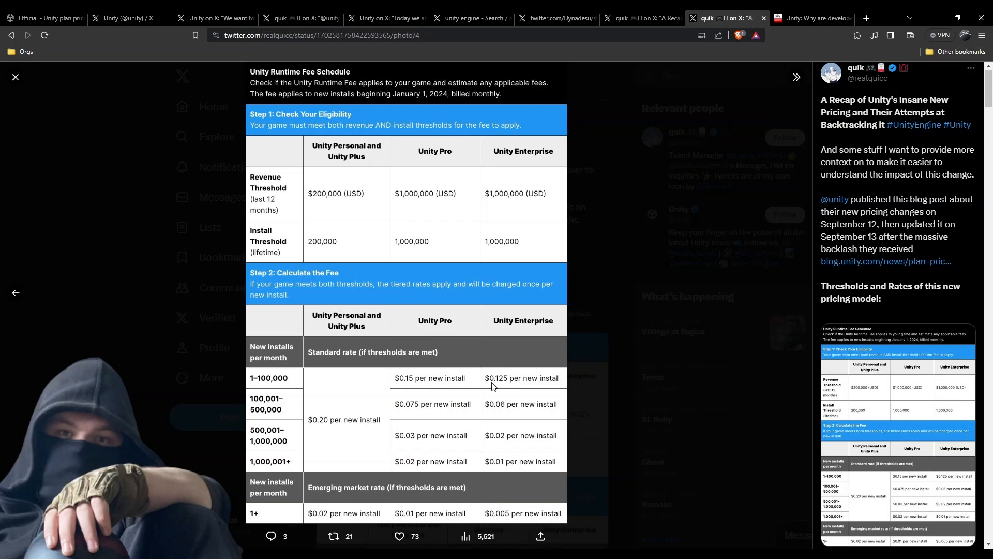
{"action": "mouse_move", "coordinate": [576, 432]}
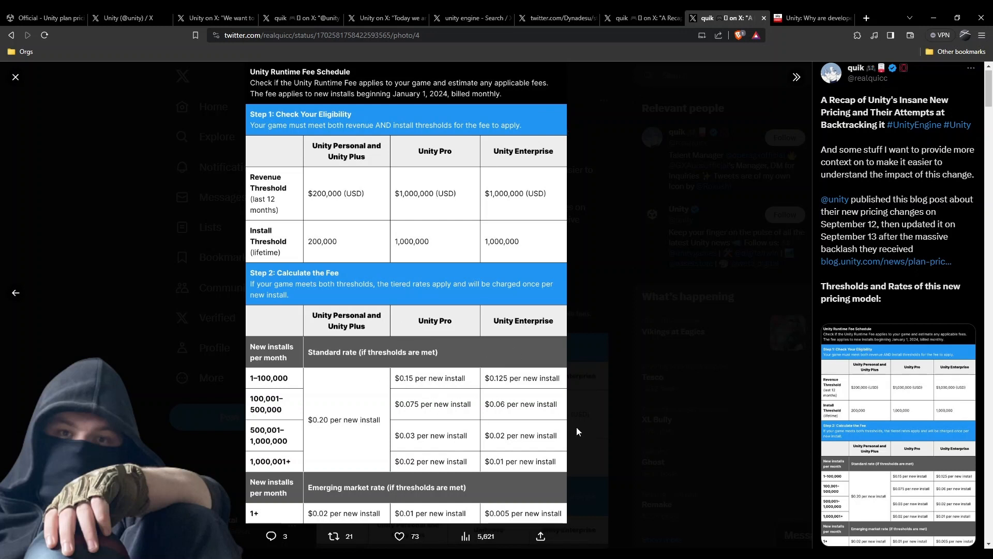
{"action": "mouse_move", "coordinate": [563, 429]}
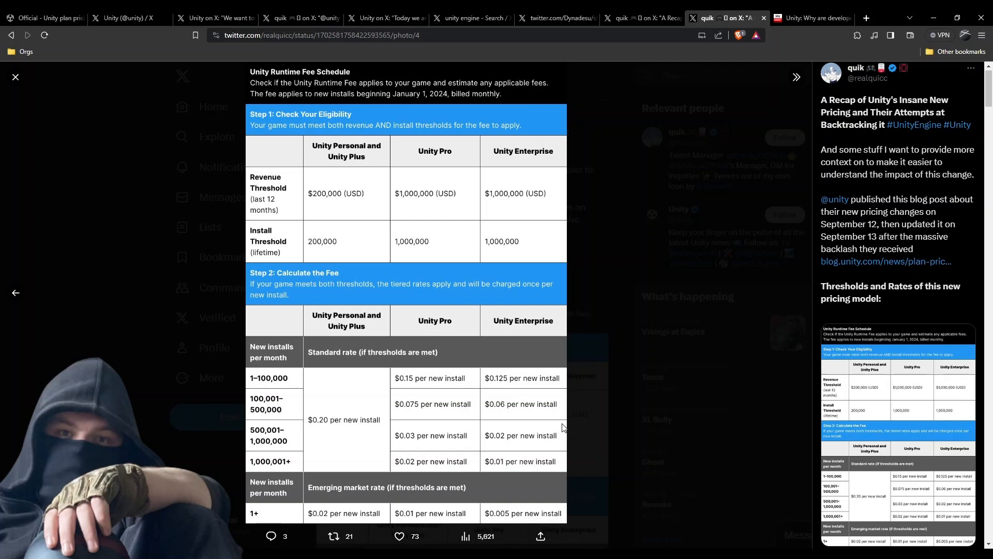
{"action": "mouse_move", "coordinate": [423, 362]}
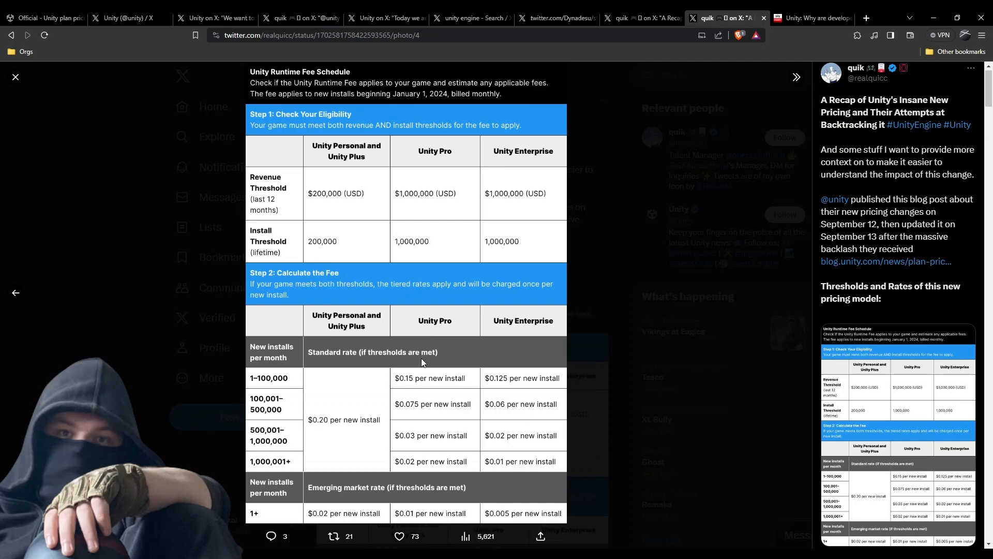
Close the fee schedule photo and scroll past quik's recap to the Wikipedia-style Unity meme
{"action": "left_click", "coordinate": [470, 18]}
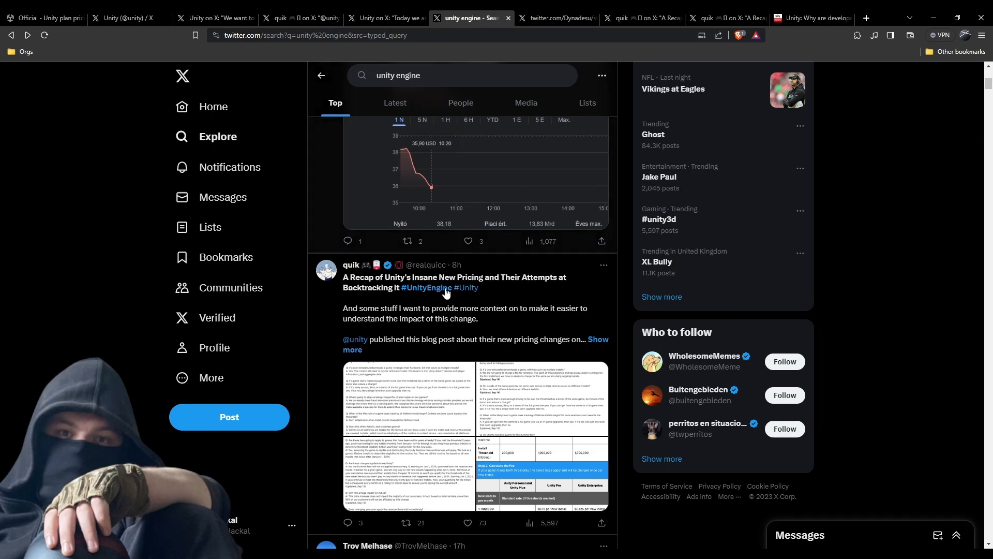
{"action": "scroll", "scroll_direction": "down", "scroll_amount": 3}
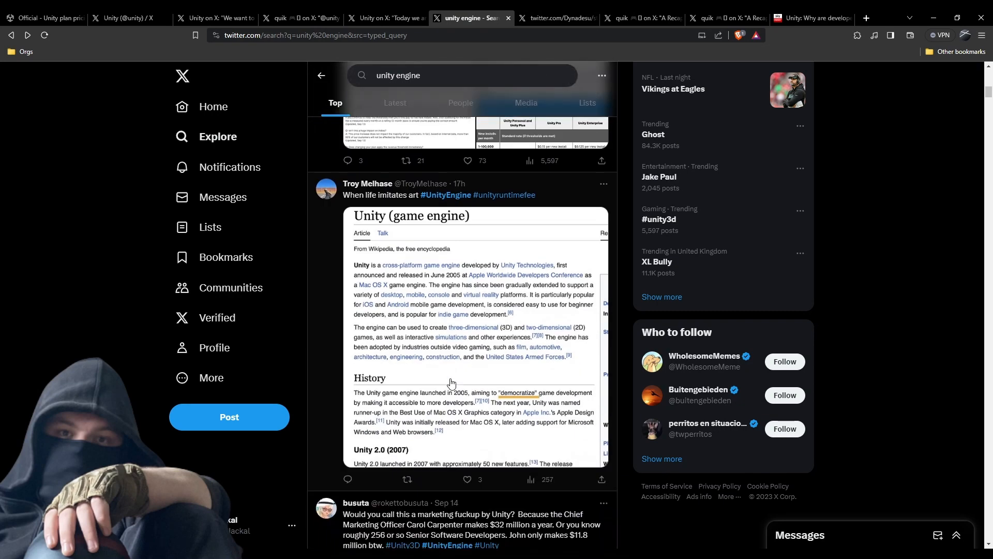
{"action": "mouse_move", "coordinate": [484, 292]}
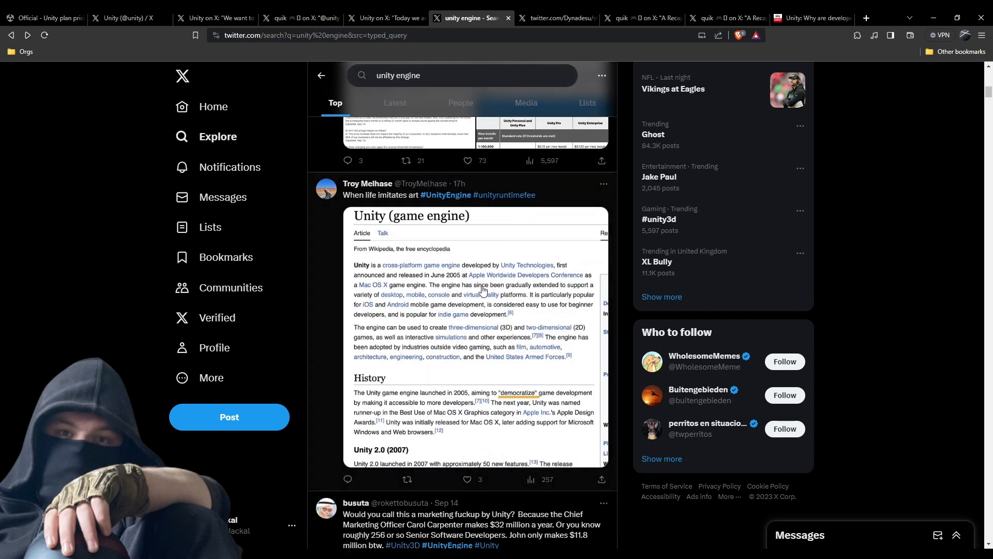
{"action": "mouse_move", "coordinate": [510, 438]}
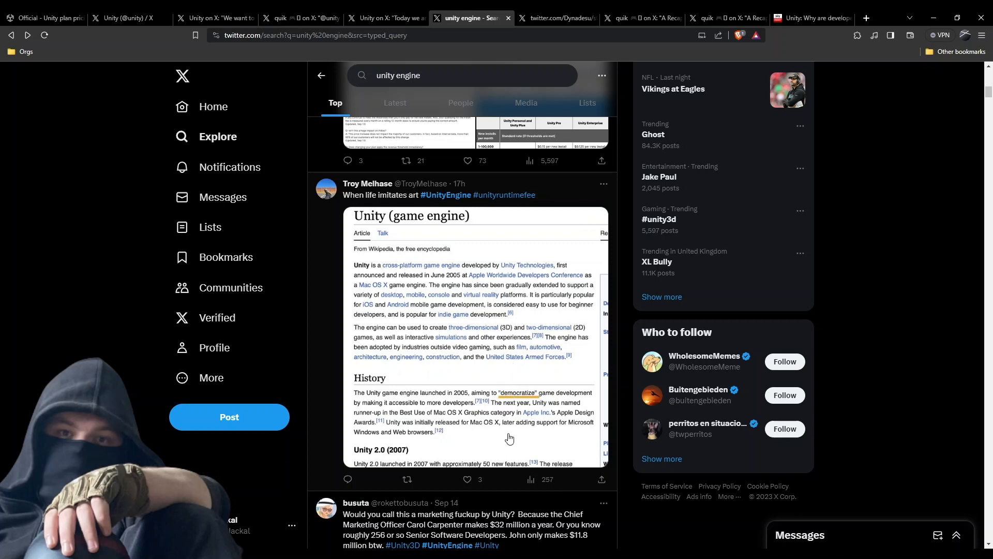
{"action": "mouse_move", "coordinate": [504, 433]}
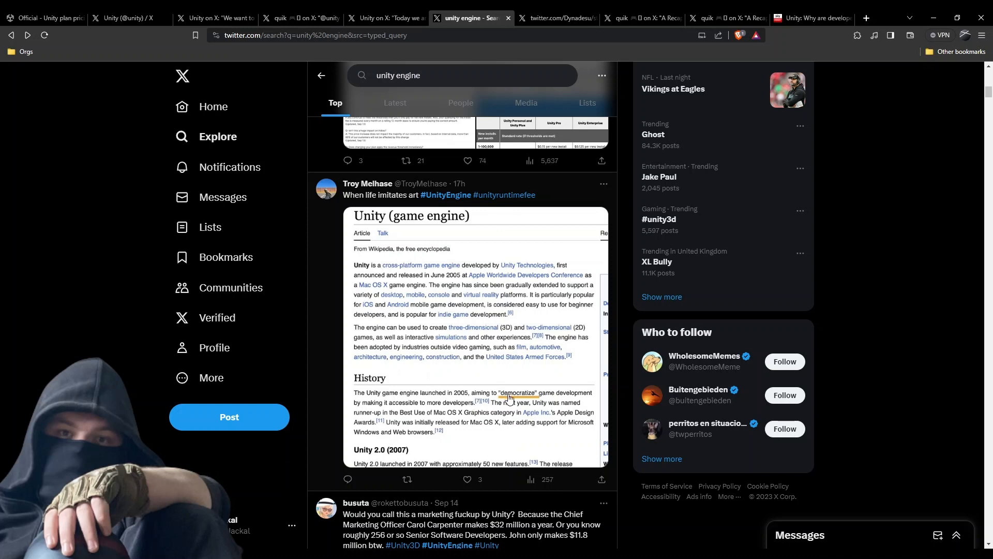
{"action": "mouse_move", "coordinate": [481, 427]}
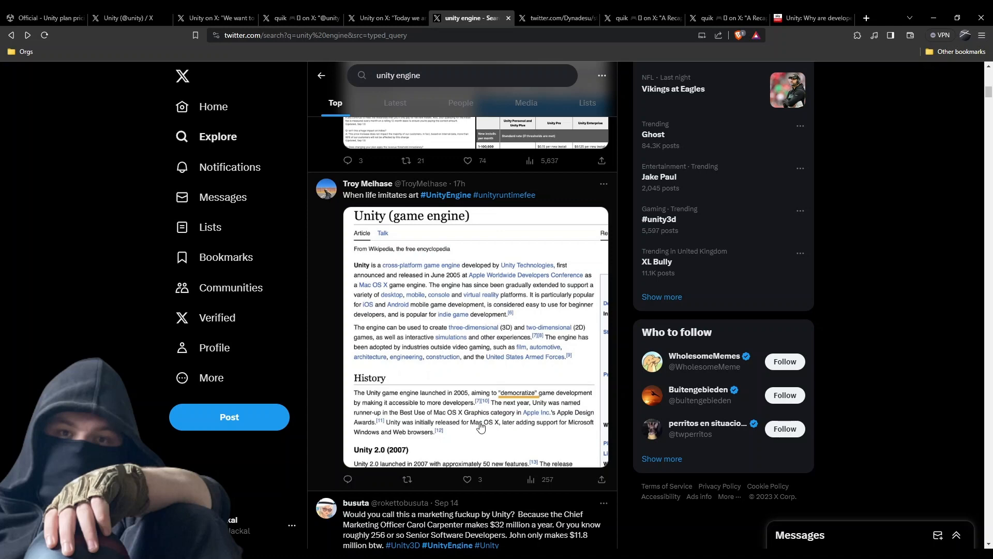
{"action": "mouse_move", "coordinate": [456, 416]}
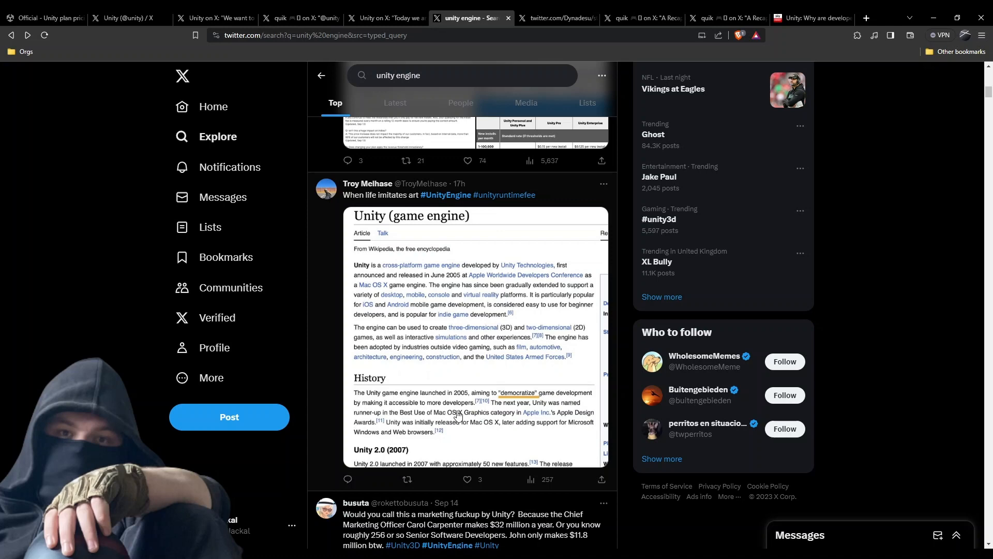
Scroll down the results to Offroadgamesstudioo's Titanic meme and enlarge it
{"action": "scroll", "scroll_direction": "down", "scroll_amount": 3}
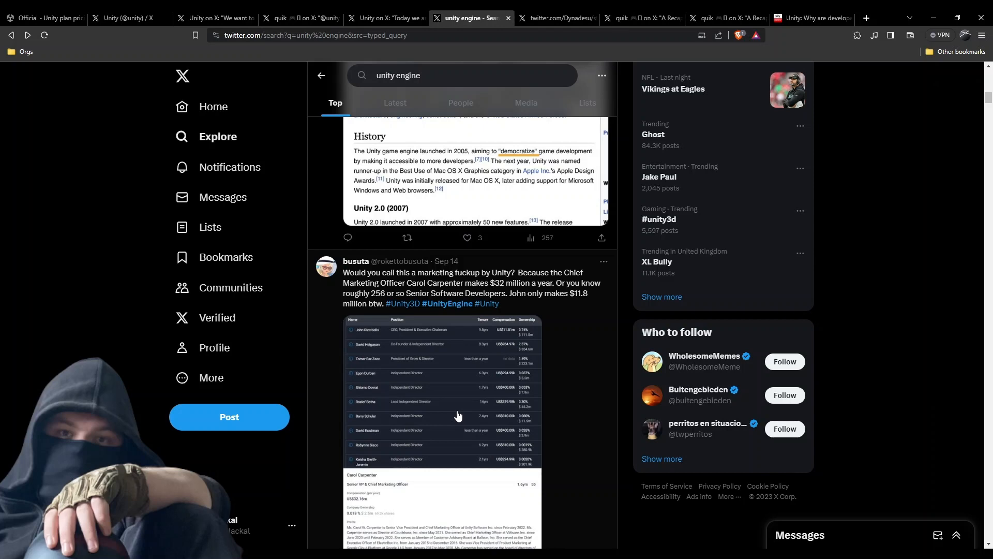
{"action": "scroll", "scroll_direction": "down", "scroll_amount": 3}
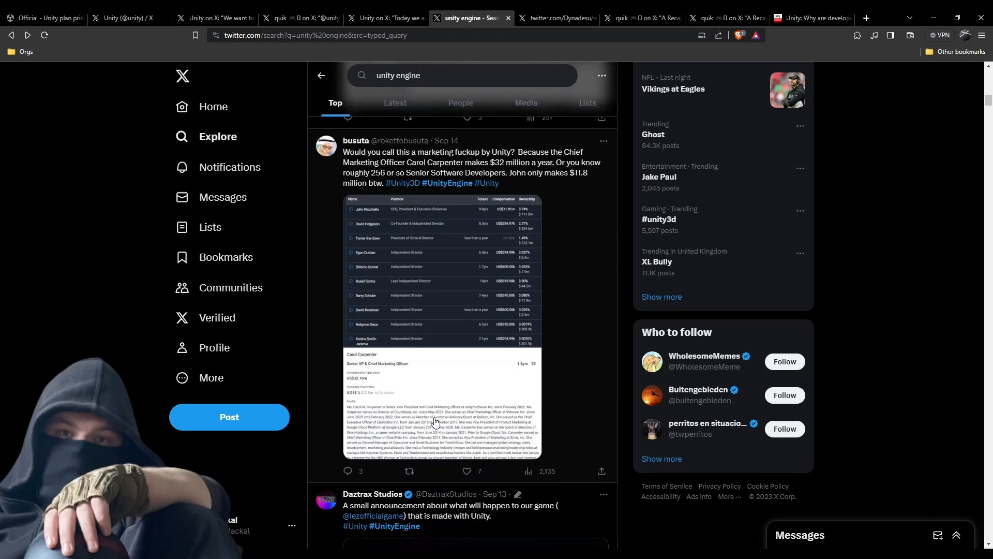
{"action": "scroll", "scroll_direction": "down", "scroll_amount": 3}
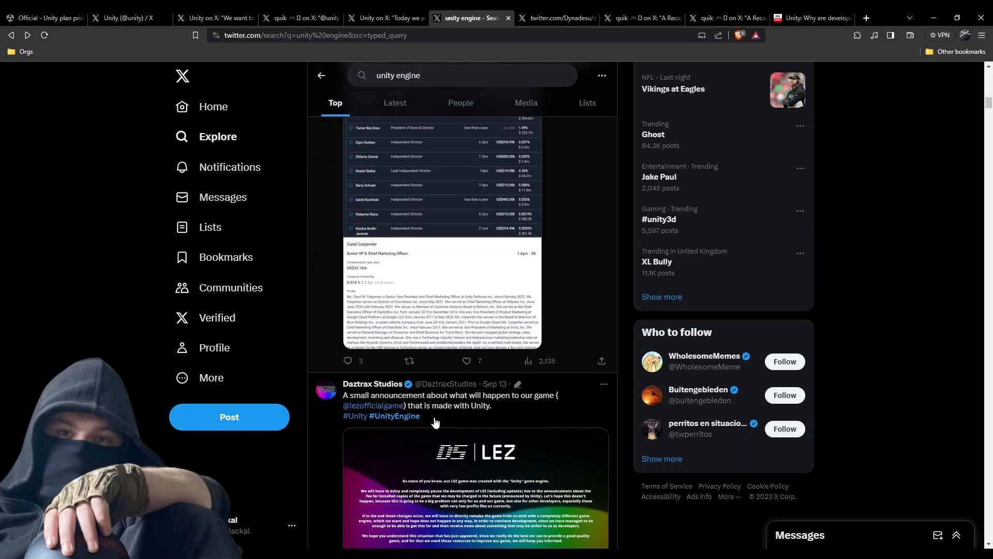
{"action": "scroll", "scroll_direction": "down", "scroll_amount": 3}
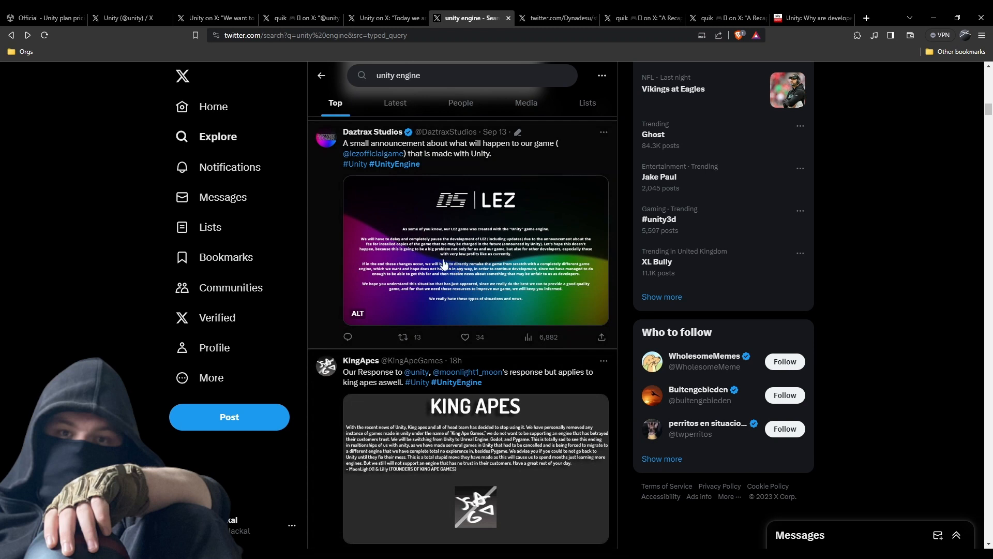
{"action": "mouse_move", "coordinate": [372, 131]}
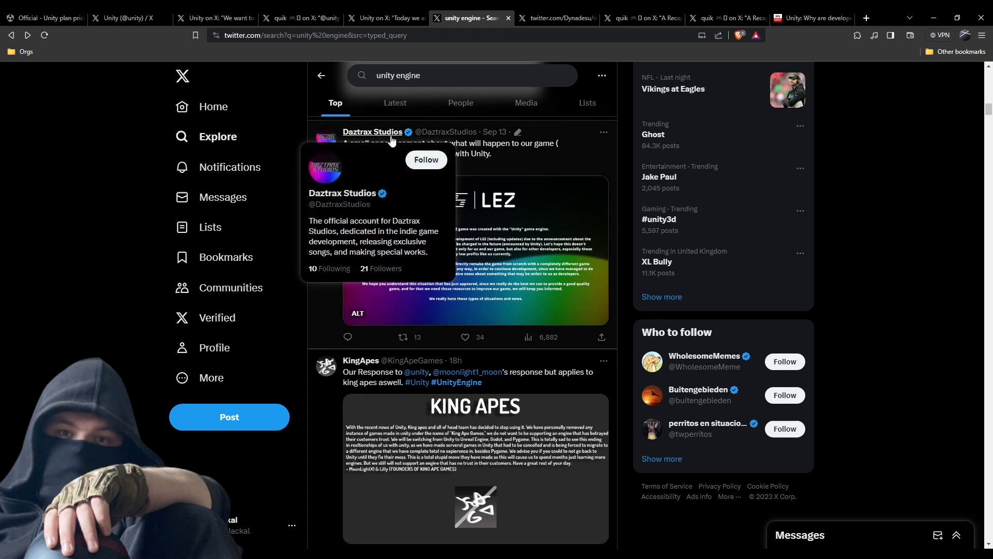
{"action": "mouse_move", "coordinate": [348, 367]}
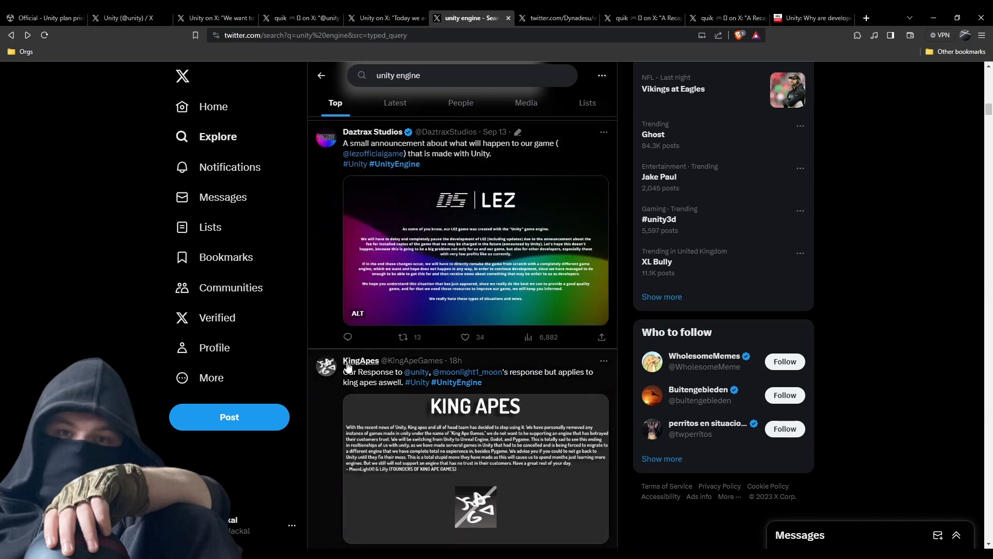
{"action": "mouse_move", "coordinate": [361, 360]}
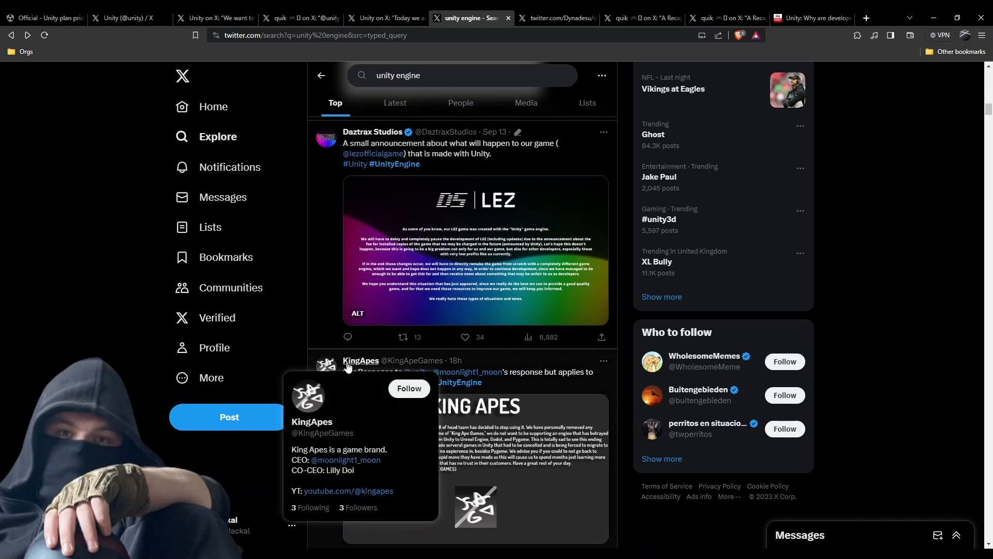
{"action": "scroll", "scroll_direction": "down", "scroll_amount": 3}
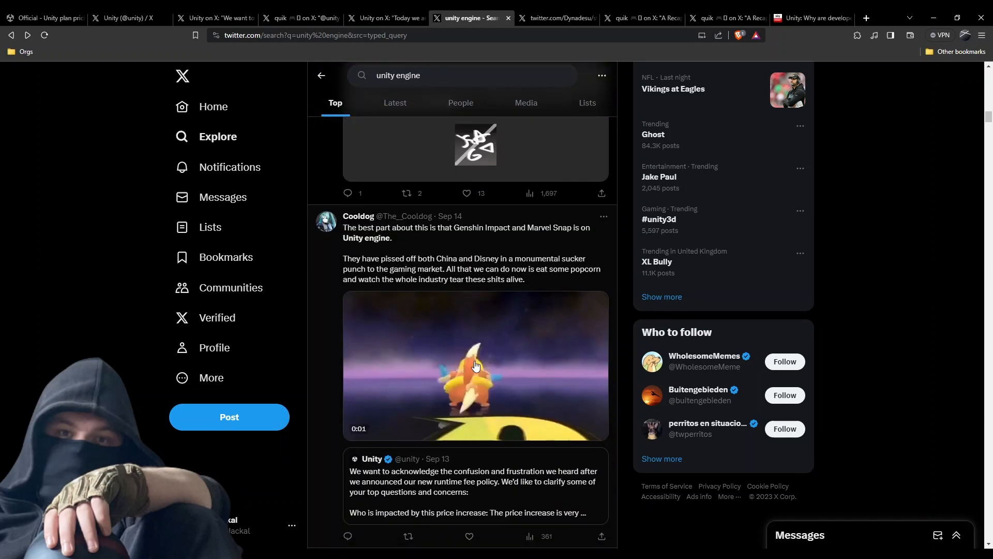
{"action": "scroll", "scroll_direction": "down", "scroll_amount": 3}
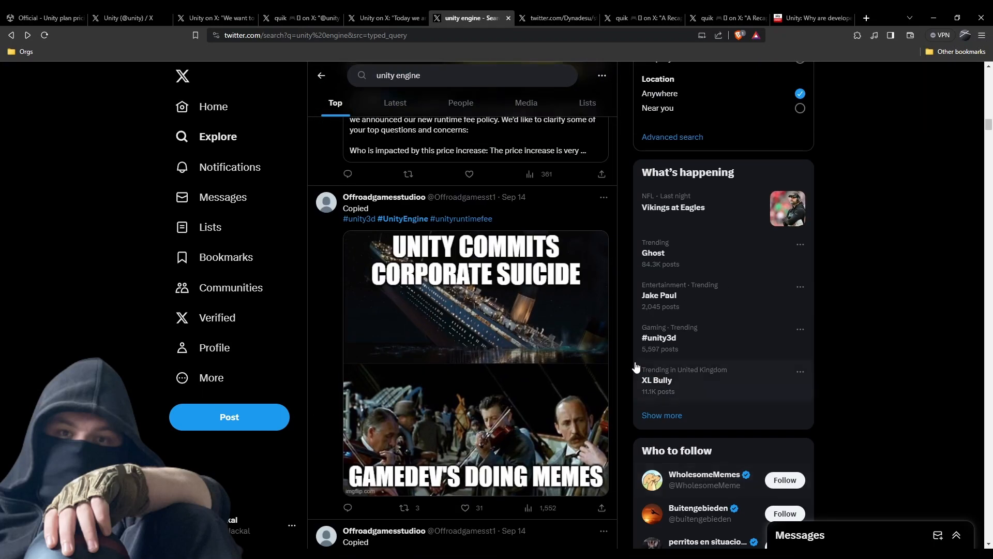
{"action": "left_click", "coordinate": [475, 299]}
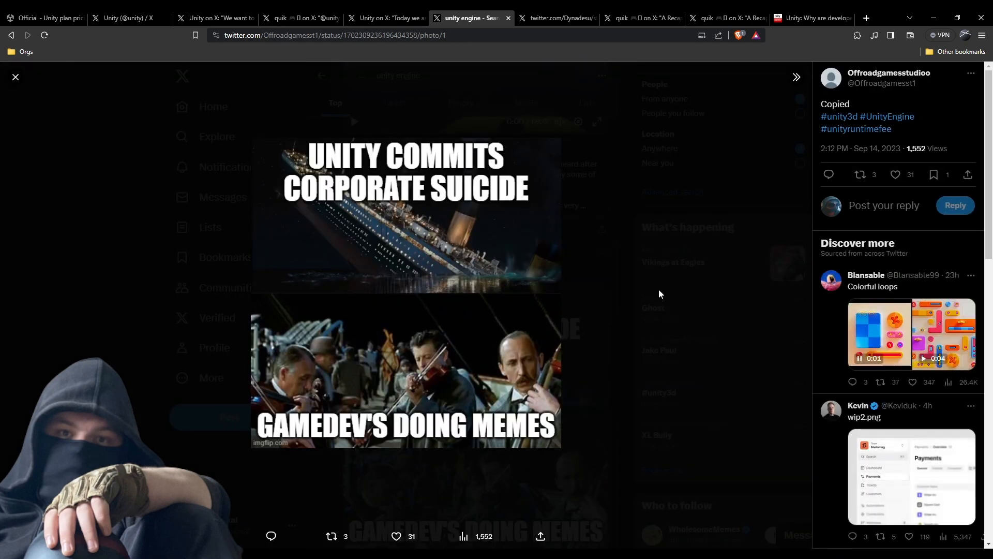
{"action": "mouse_move", "coordinate": [613, 301]}
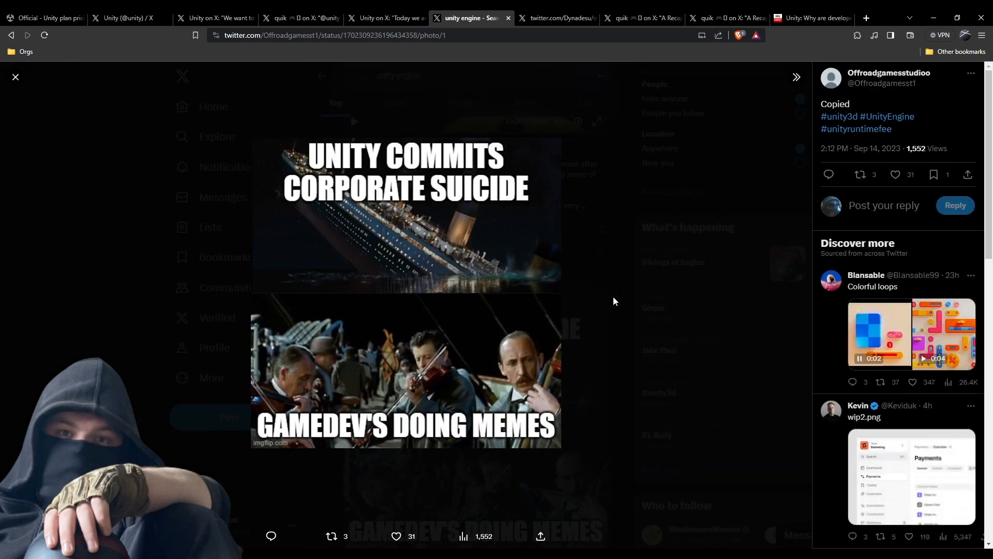